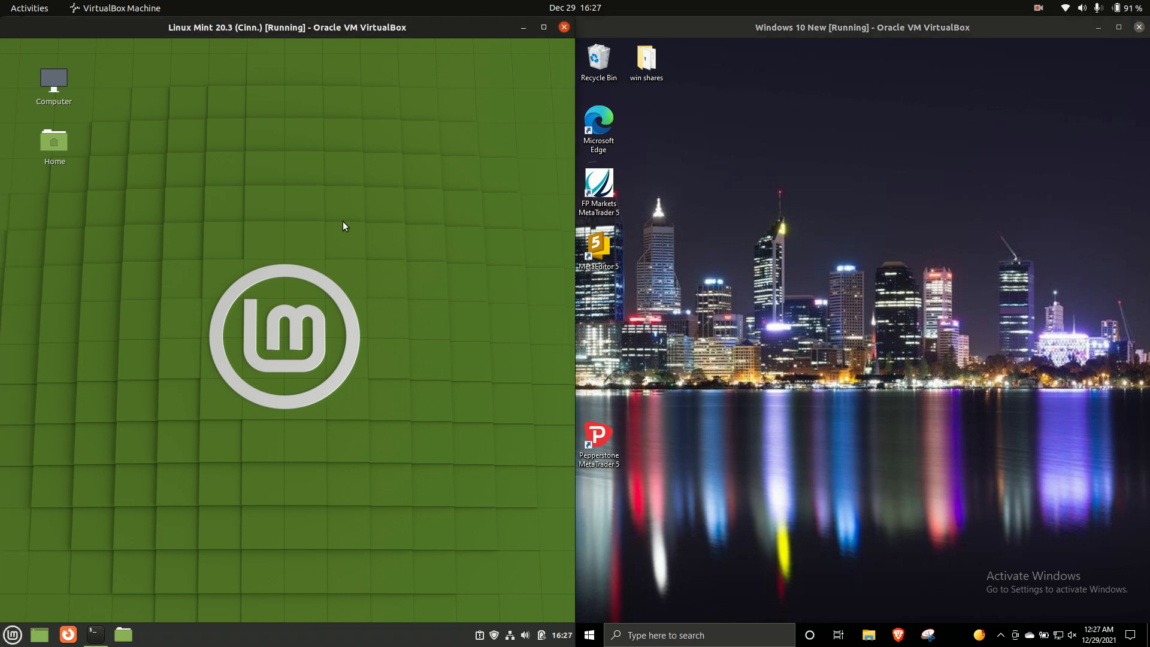
pyautogui.moveTo(364, 194)
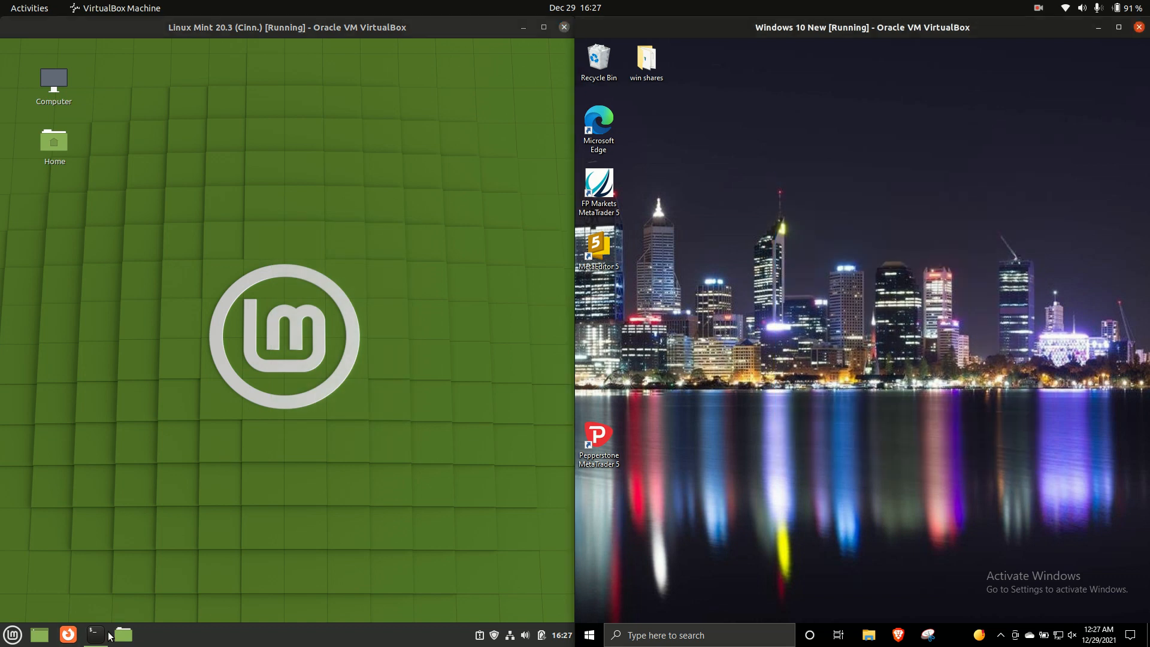
# - Run htop in a Mint terminal and show Task Manager's Performance graphs for CPU, then memory
pyautogui.click(96, 635)
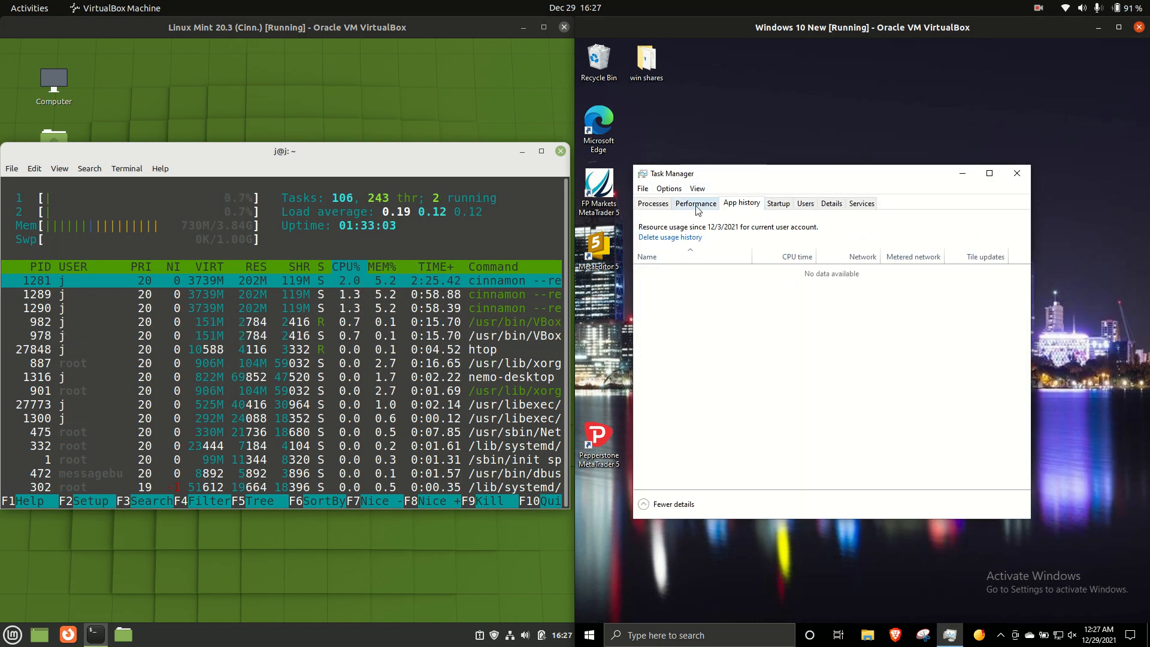
pyautogui.click(695, 202)
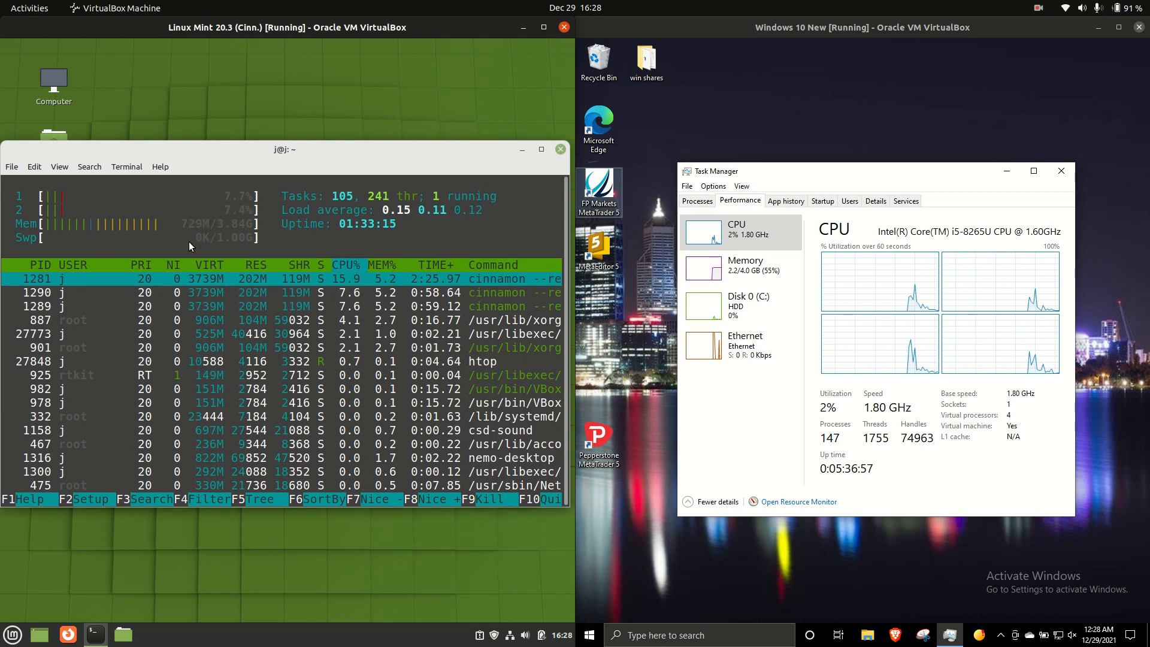
pyautogui.moveTo(216, 265)
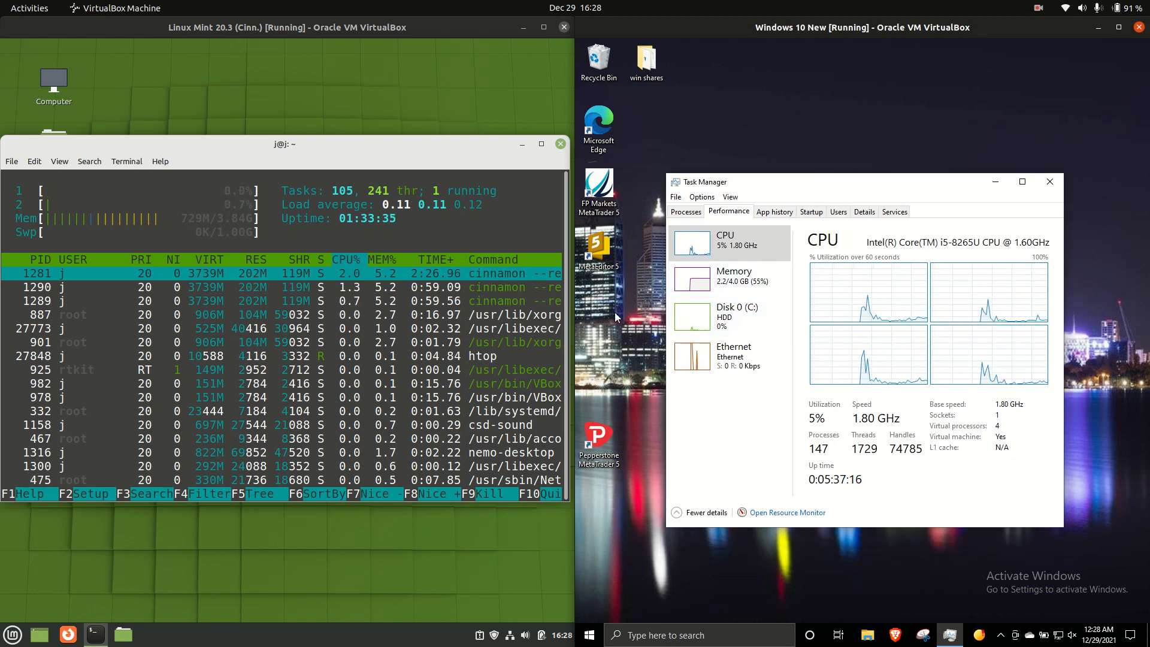
pyautogui.click(733, 278)
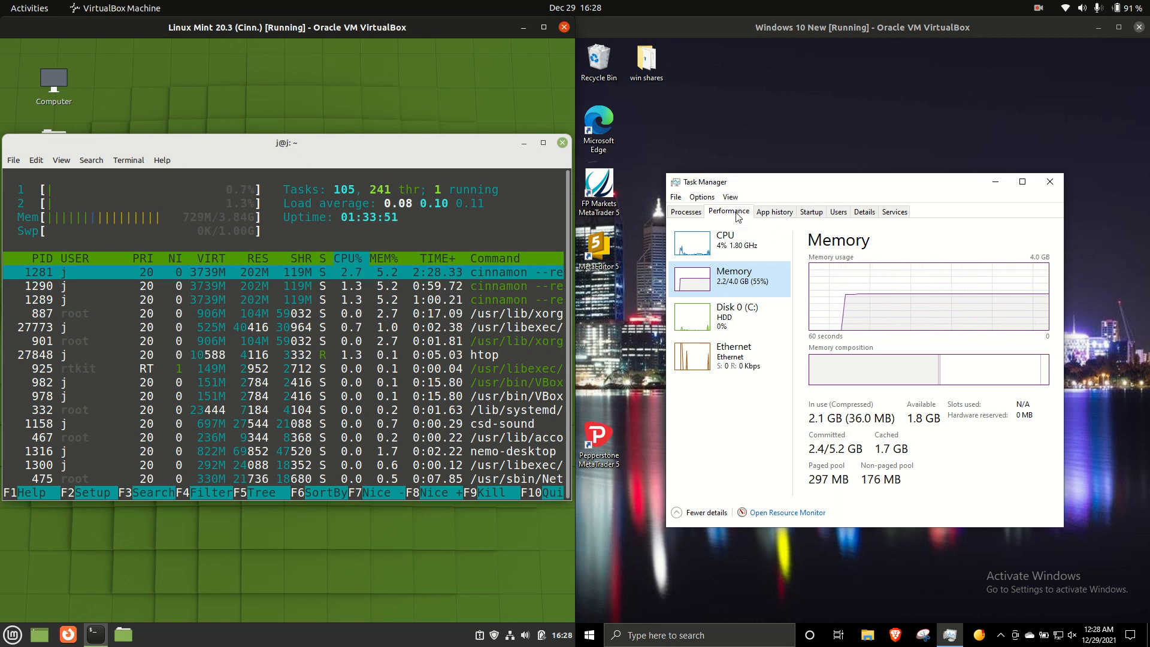
pyautogui.moveTo(862, 247)
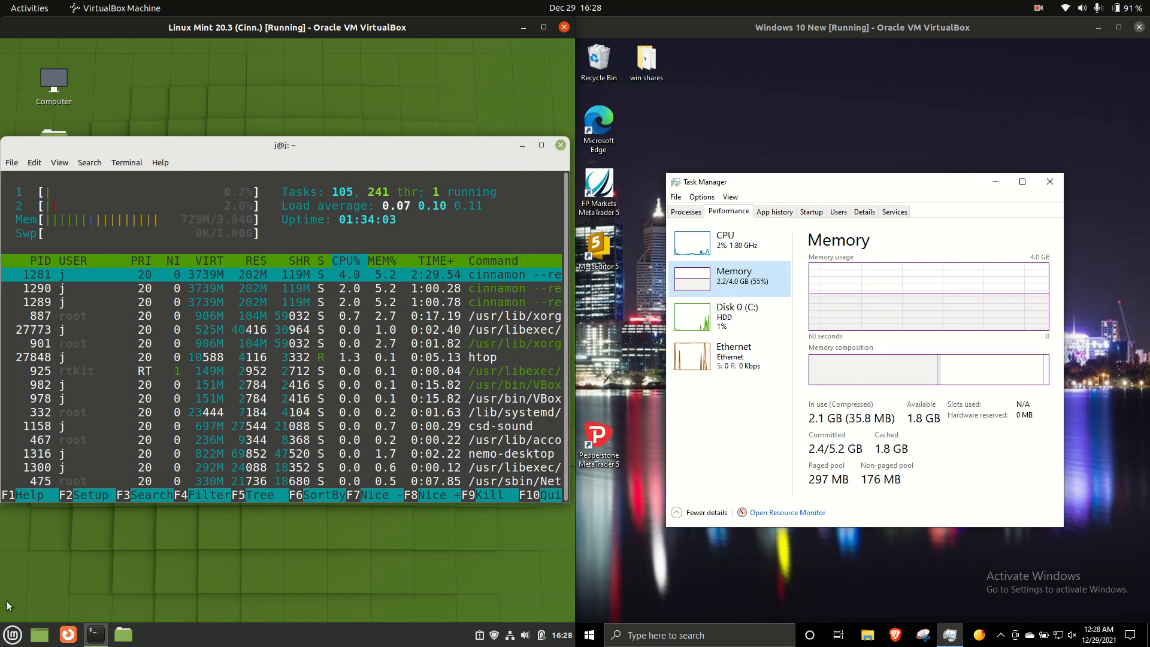
# - Keep Windows' memory breakdown (2.2/4.0 GB in use) displayed beside htop's memory readout
pyautogui.click(12, 633)
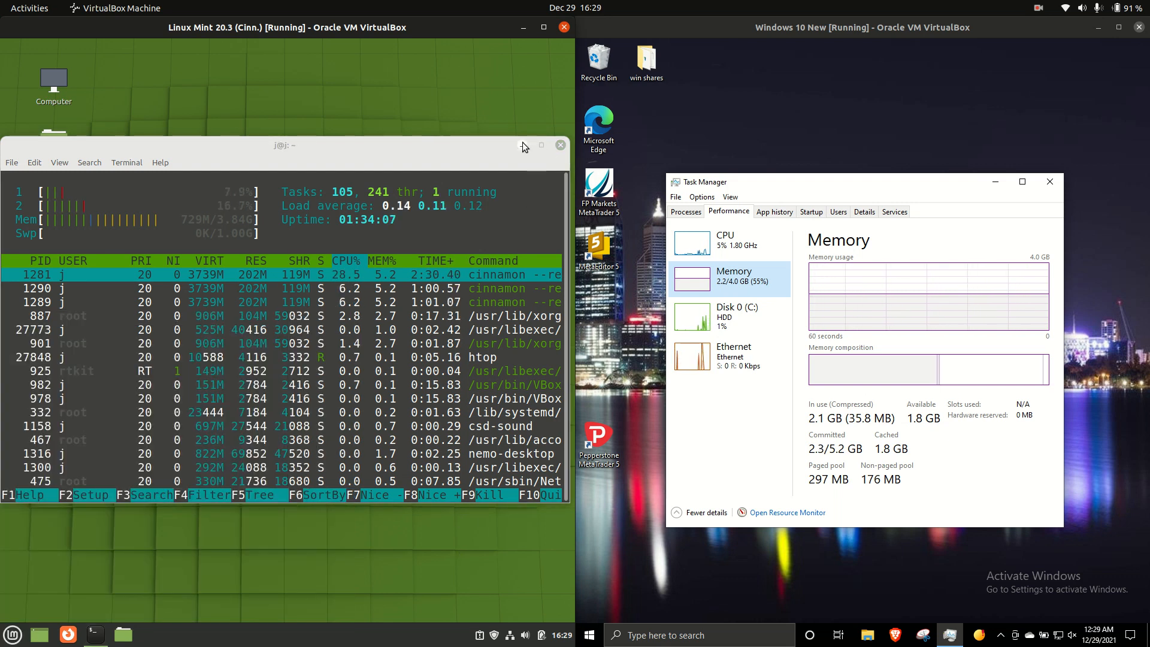
# - Close the htop terminal in Mint and Task Manager in Windows, leaving both desktops empty
pyautogui.click(561, 145)
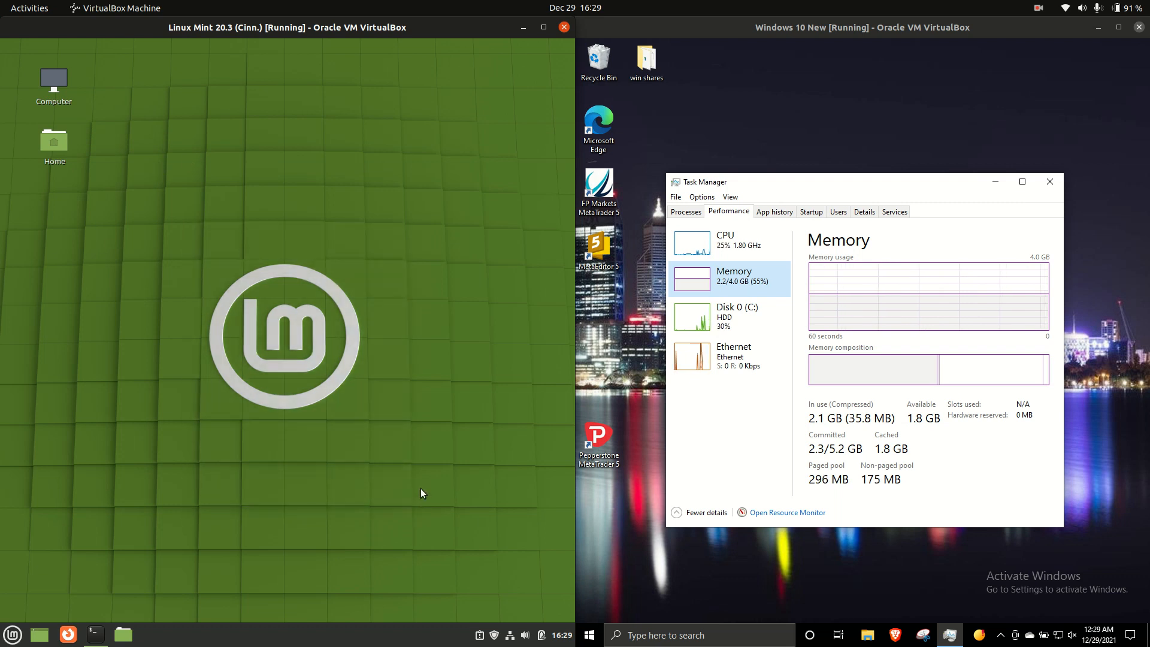
pyautogui.click(1050, 181)
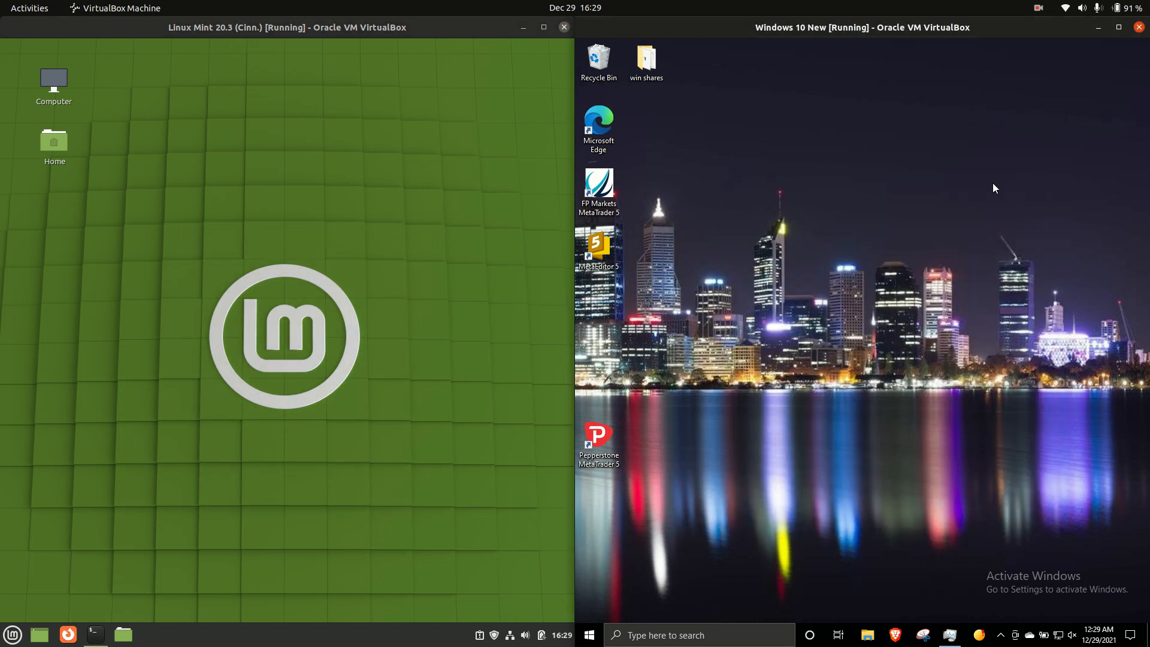
pyautogui.moveTo(759, 457)
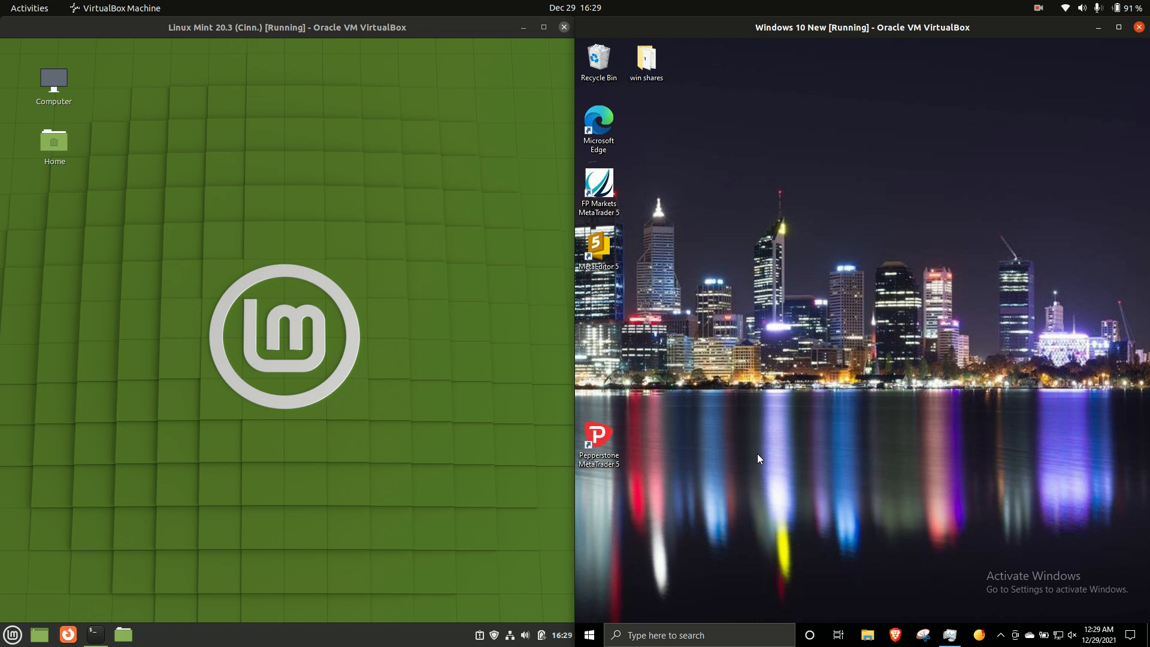
pyautogui.moveTo(778, 432)
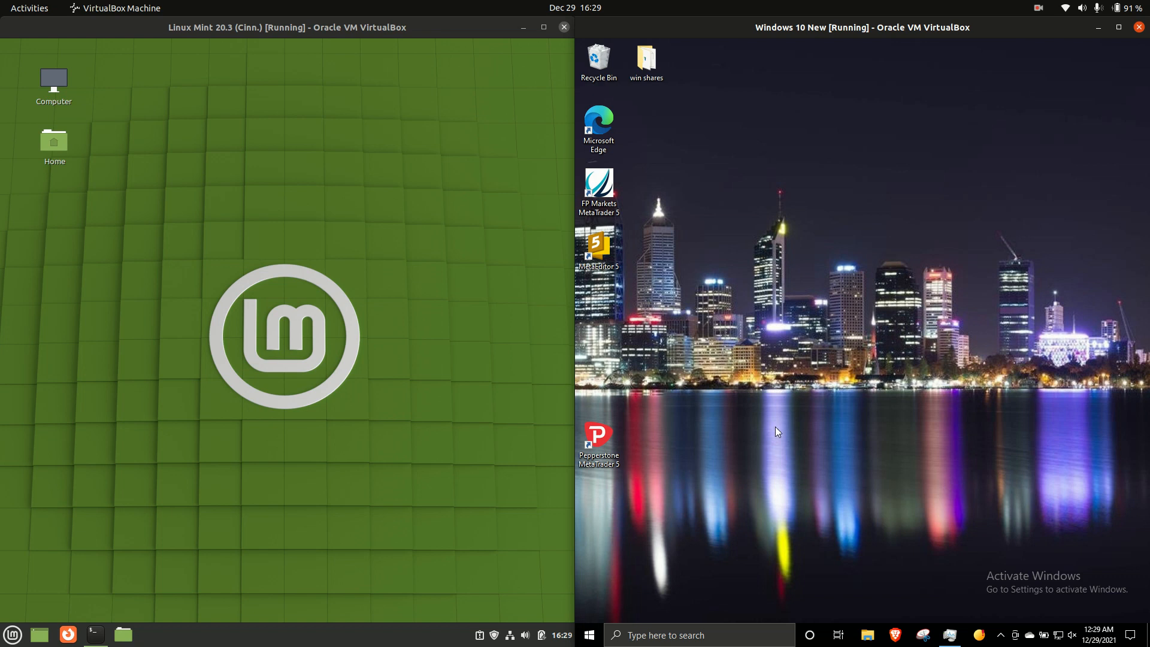
pyautogui.moveTo(641, 371)
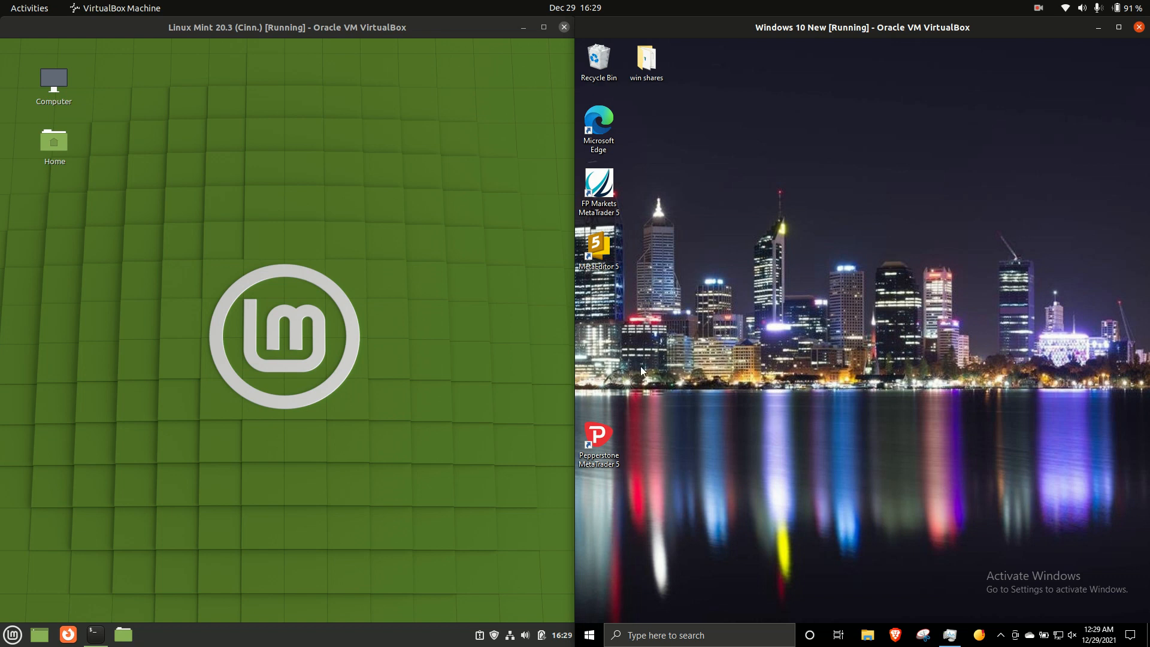